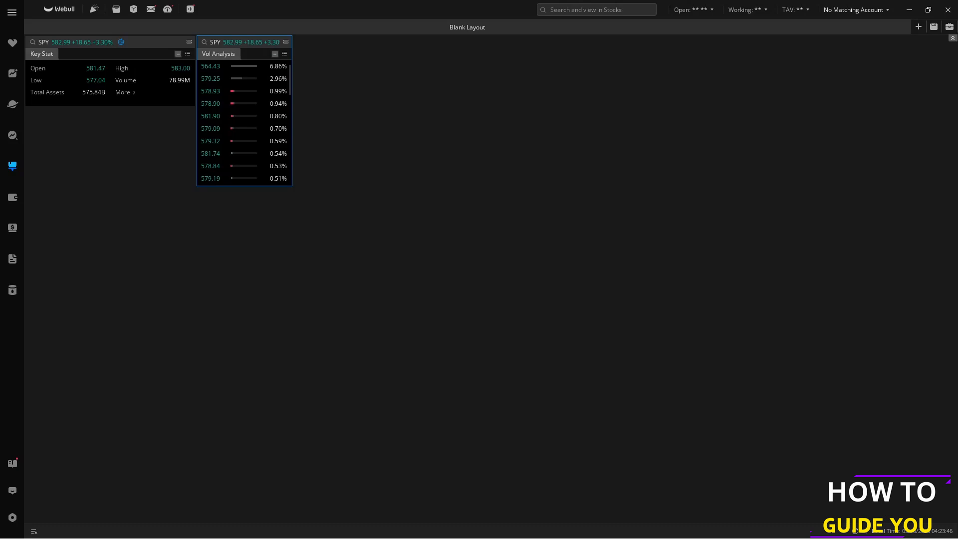
{"action": "mouse_move", "coordinate": [33, 186]}
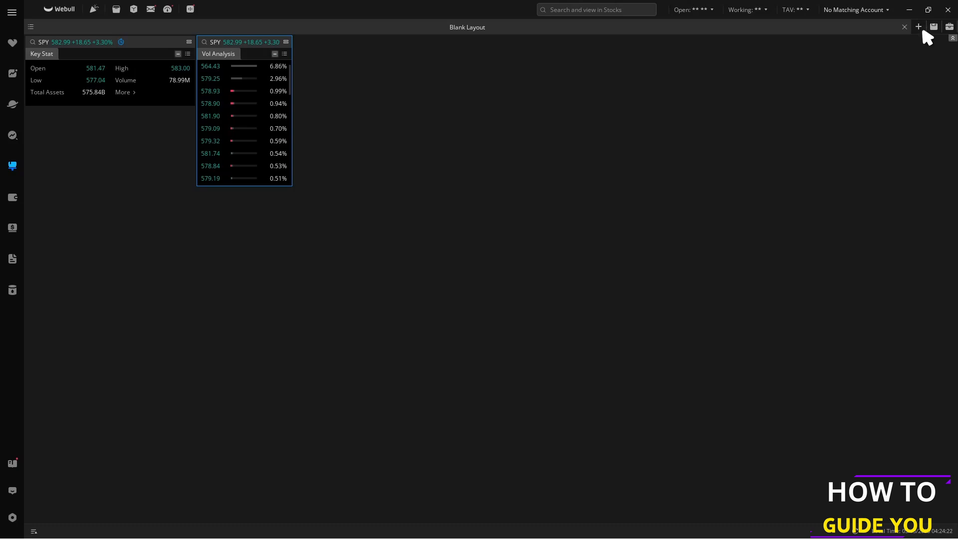
- Add a new layout tab using the Normal stock trading layout card
{"action": "left_click", "coordinate": [918, 27]}
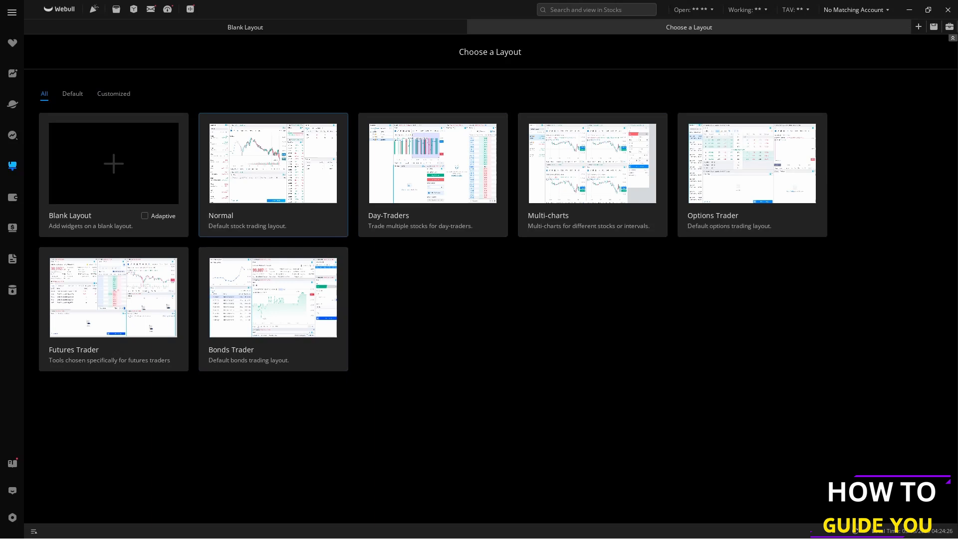
{"action": "left_click", "coordinate": [272, 163]}
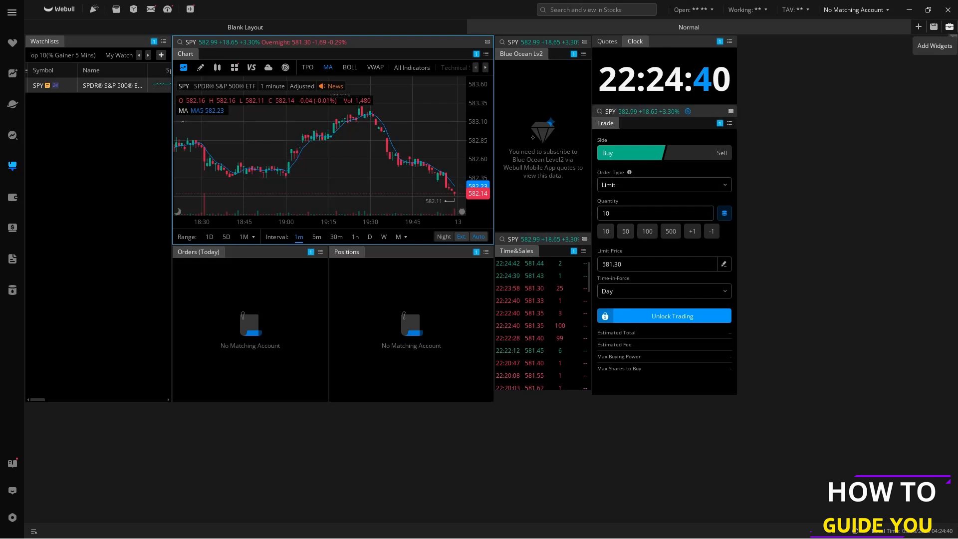
- Browse the widget catalog's Quote, General and Market categories
{"action": "left_click", "coordinate": [948, 26]}
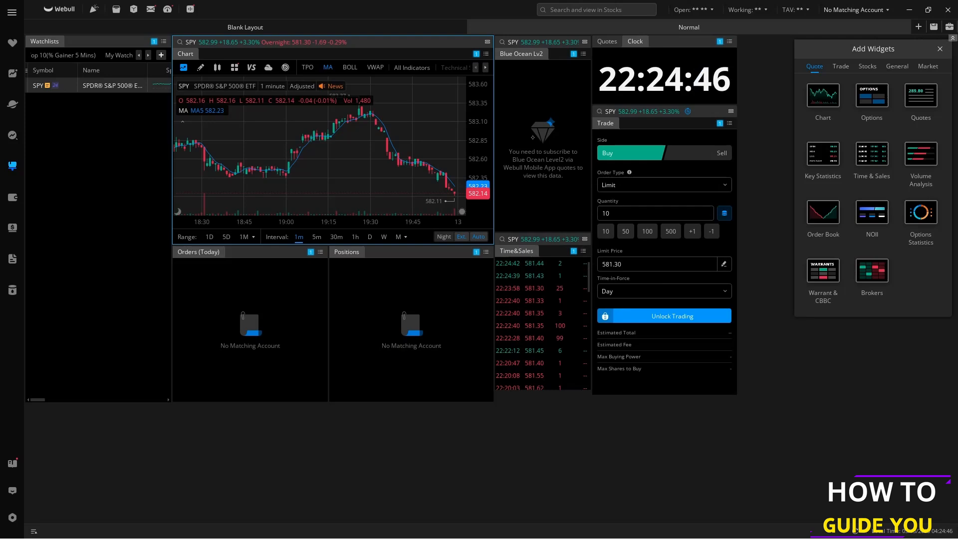
{"action": "left_click", "coordinate": [927, 65]}
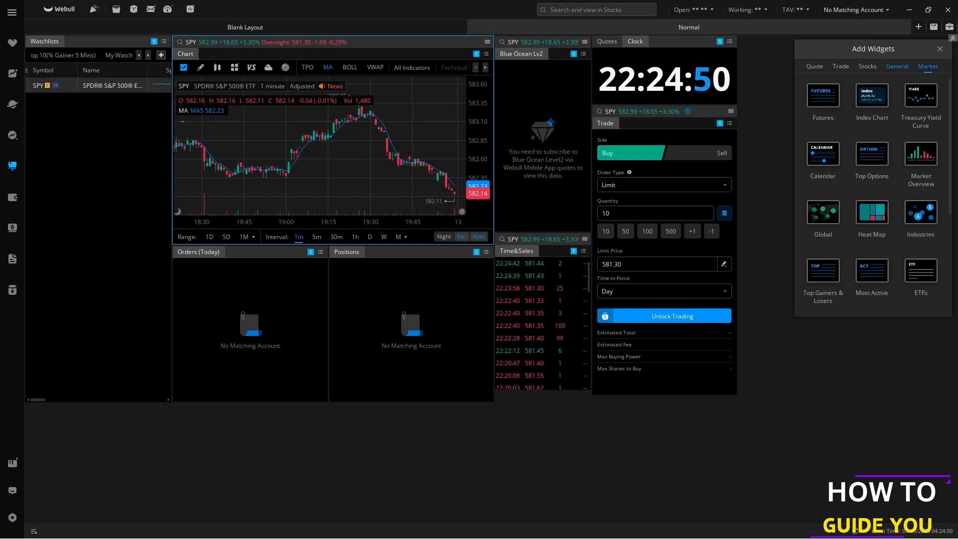
{"action": "left_click", "coordinate": [866, 65]}
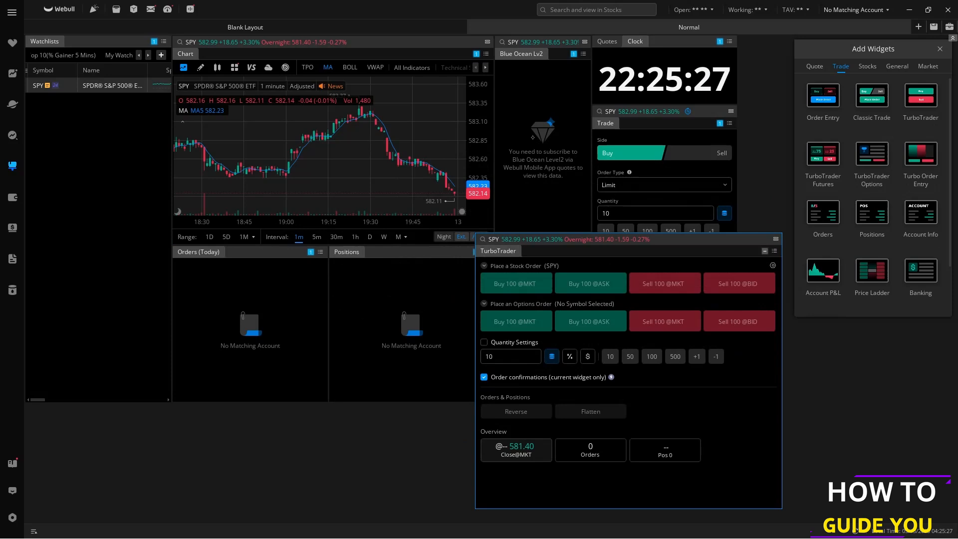
{"action": "mouse_move", "coordinate": [841, 304]}
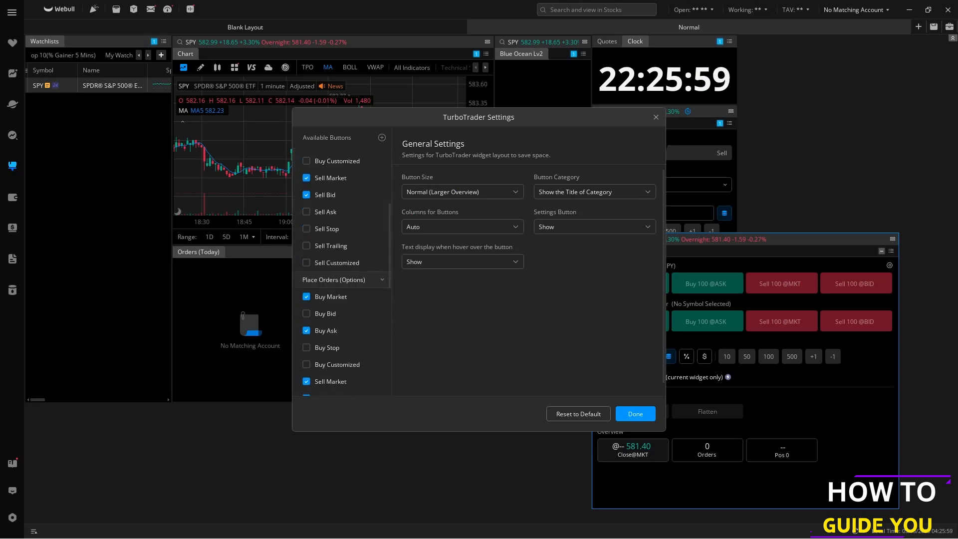
- Enable Buy Stop and Buy Trailing under Place Orders (Stocks) and save settings
{"action": "scroll", "scroll_direction": "down", "scroll_amount": 3}
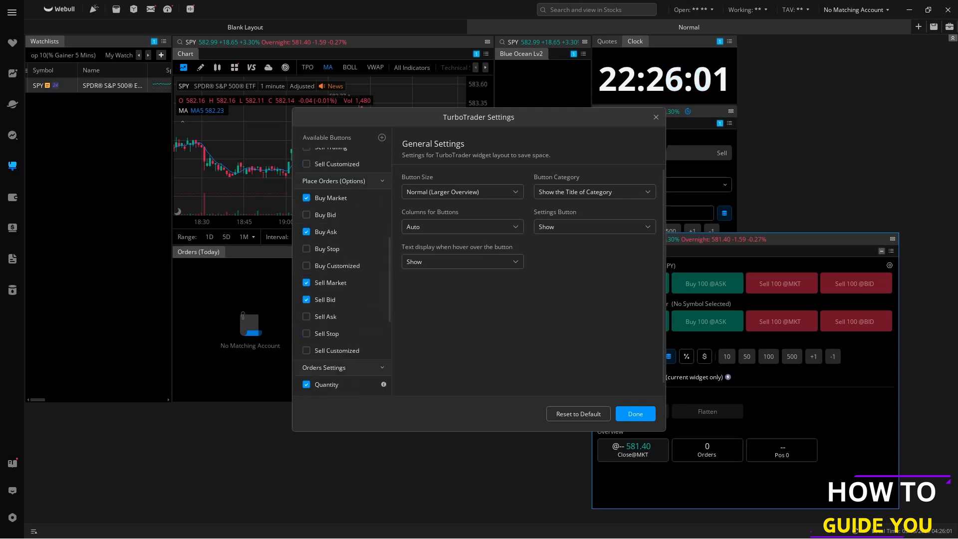
{"action": "scroll", "scroll_direction": "down", "scroll_amount": 3}
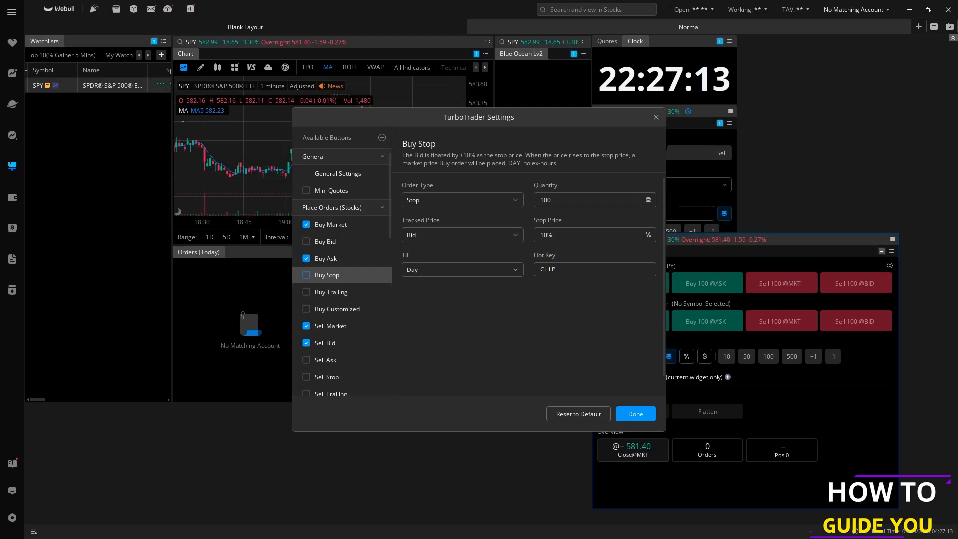
{"action": "left_click", "coordinate": [307, 275]}
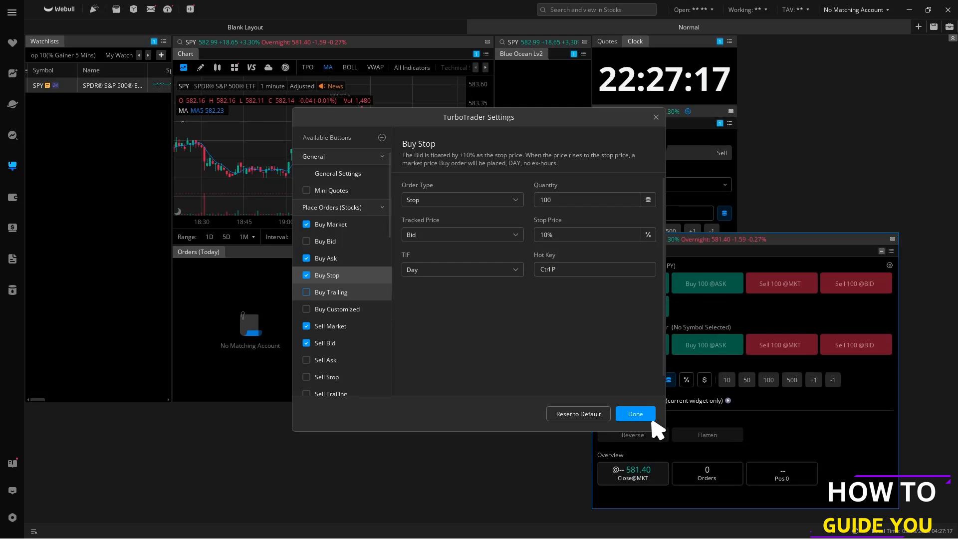
{"action": "left_click", "coordinate": [307, 292]}
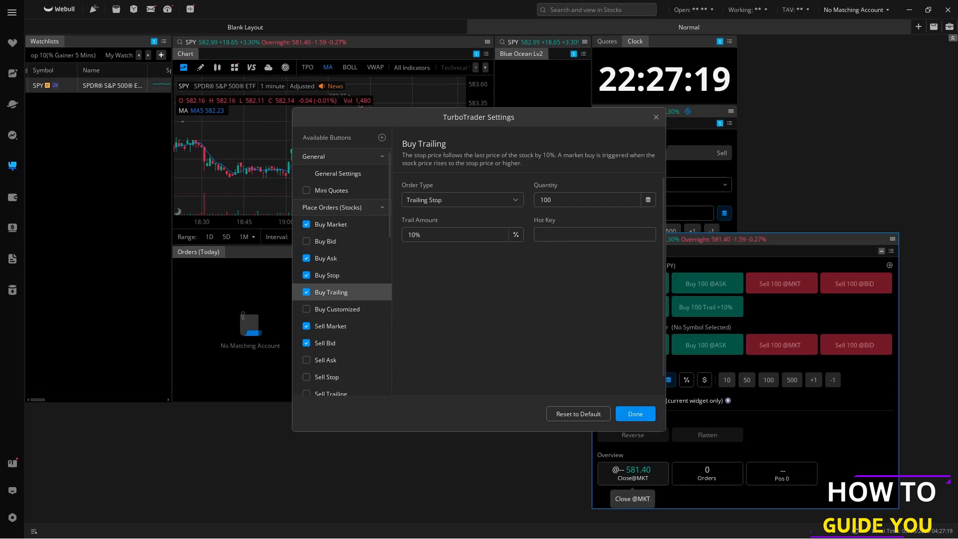
{"action": "left_click", "coordinate": [634, 414]}
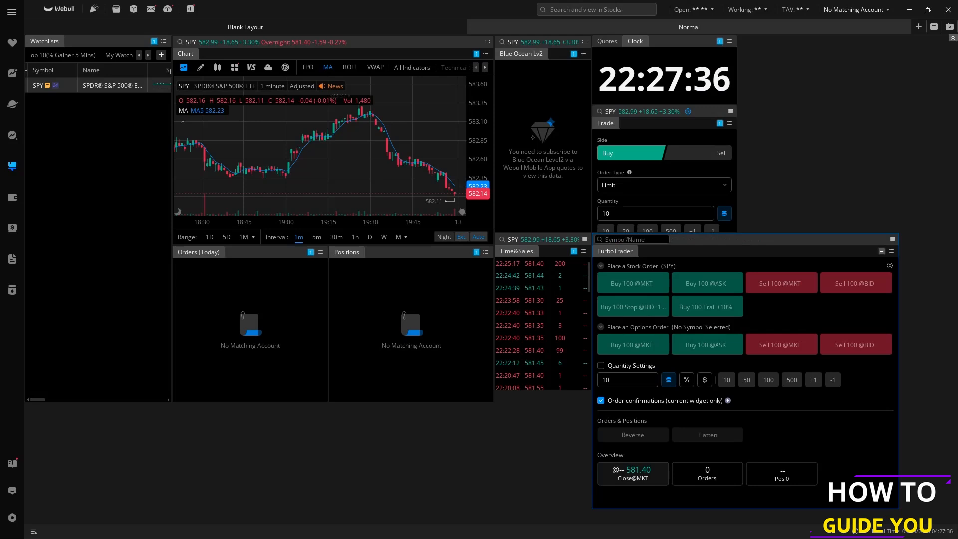
- Search 'NV' and select Nvidia Corporation (NVDA) as the TurboTrader symbol
{"action": "type", "text": "N"}
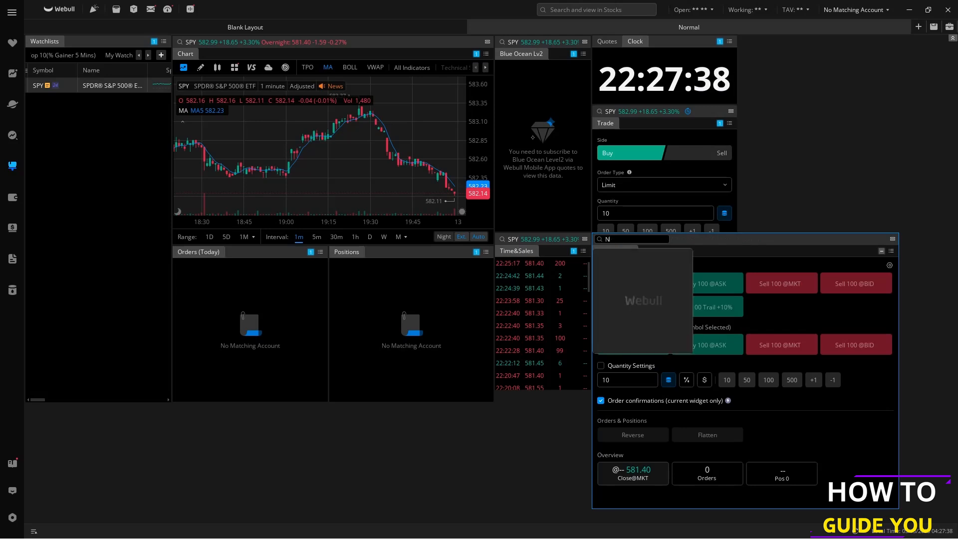
{"action": "type", "text": "V"}
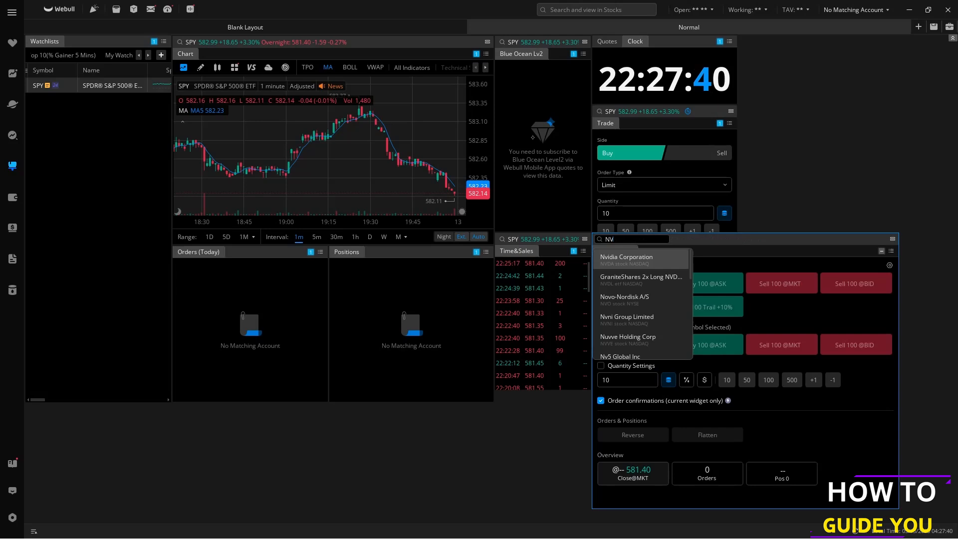
{"action": "left_click", "coordinate": [626, 259]}
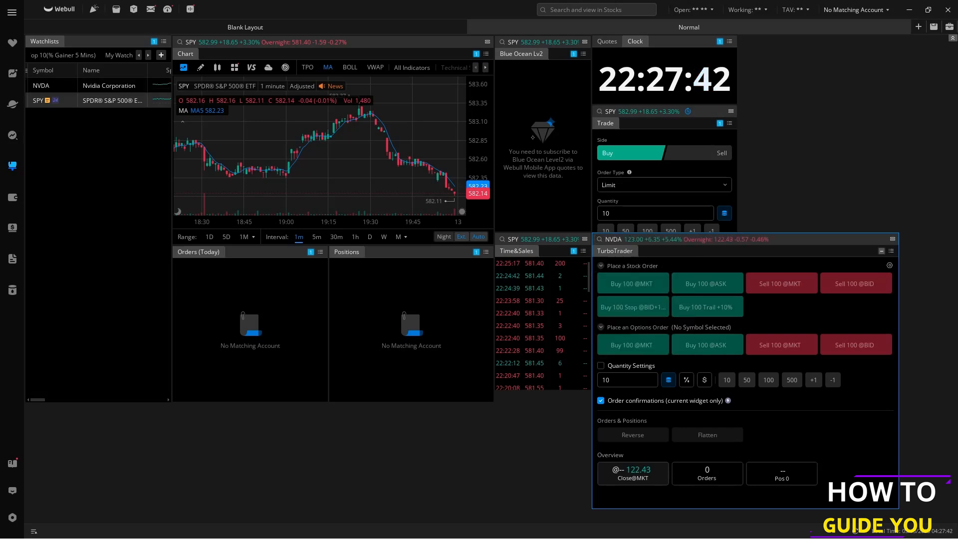